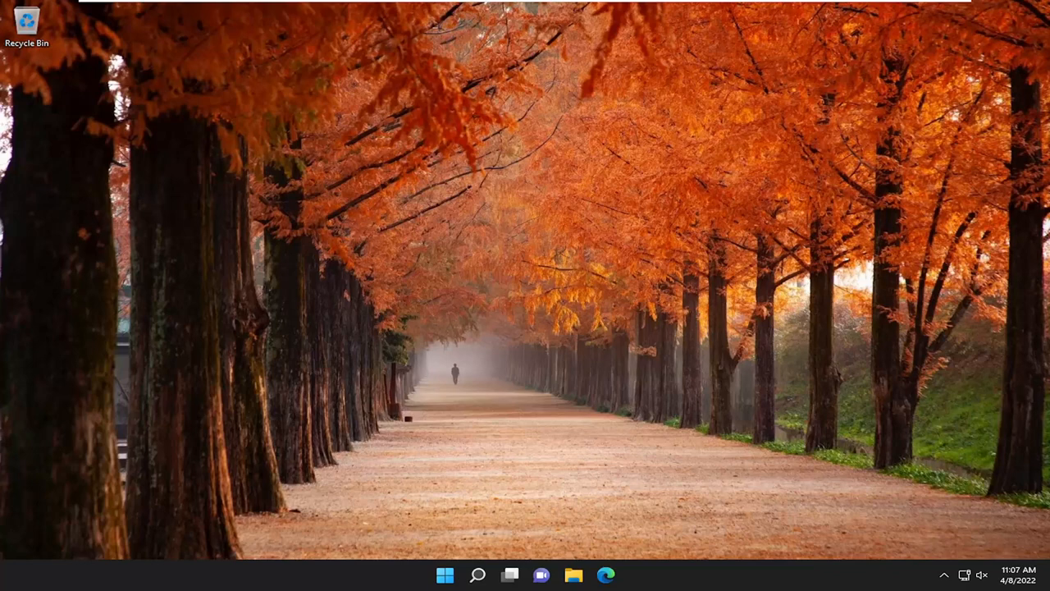
pyautogui.moveTo(660, 332)
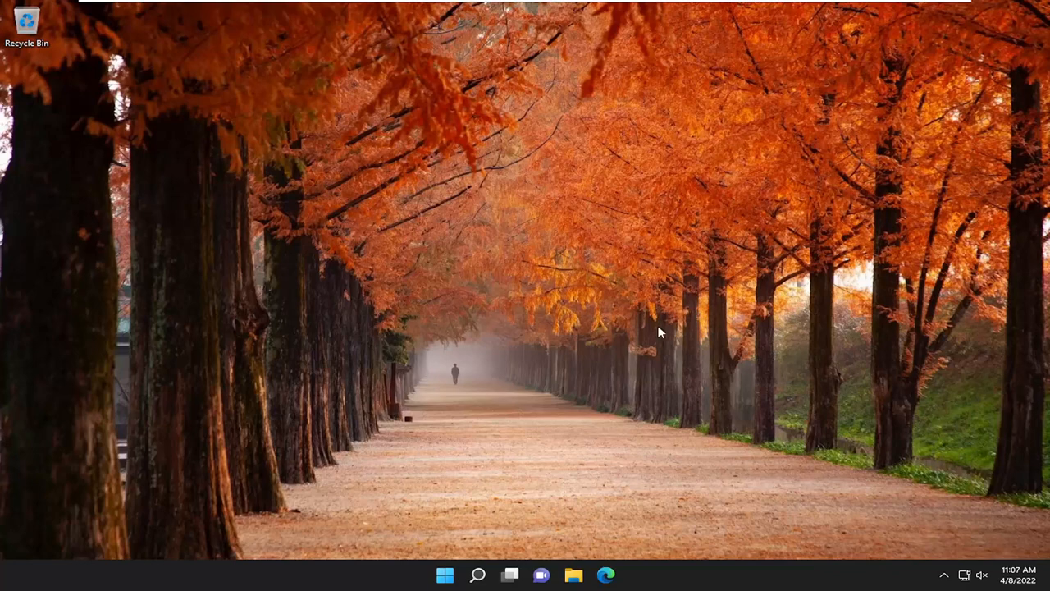
# Step: Search the Start menu for 'settings' to surface the Settings app
pyautogui.click(477, 575)
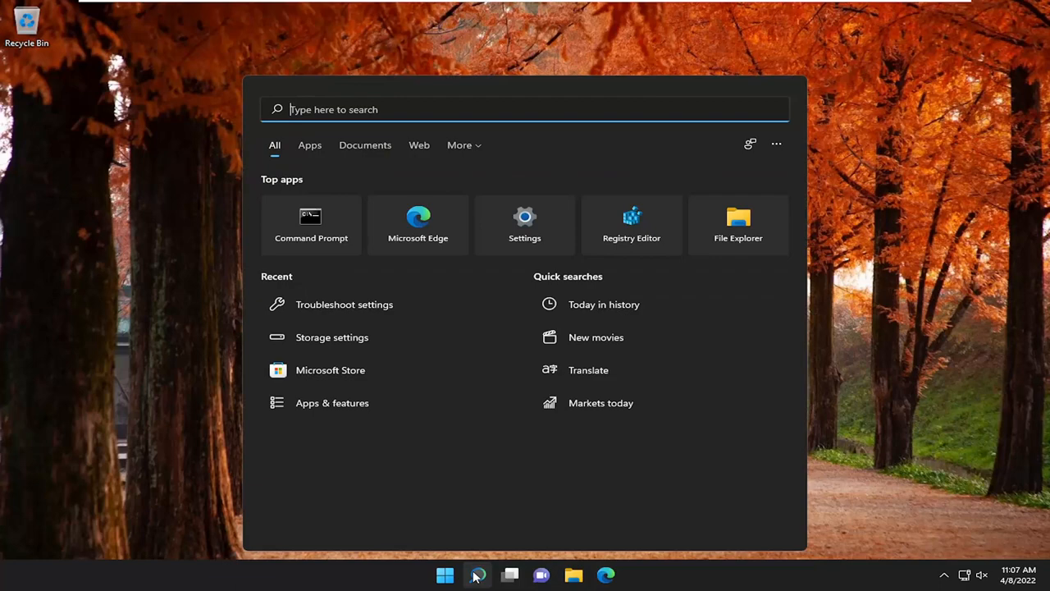
pyautogui.write('settings')
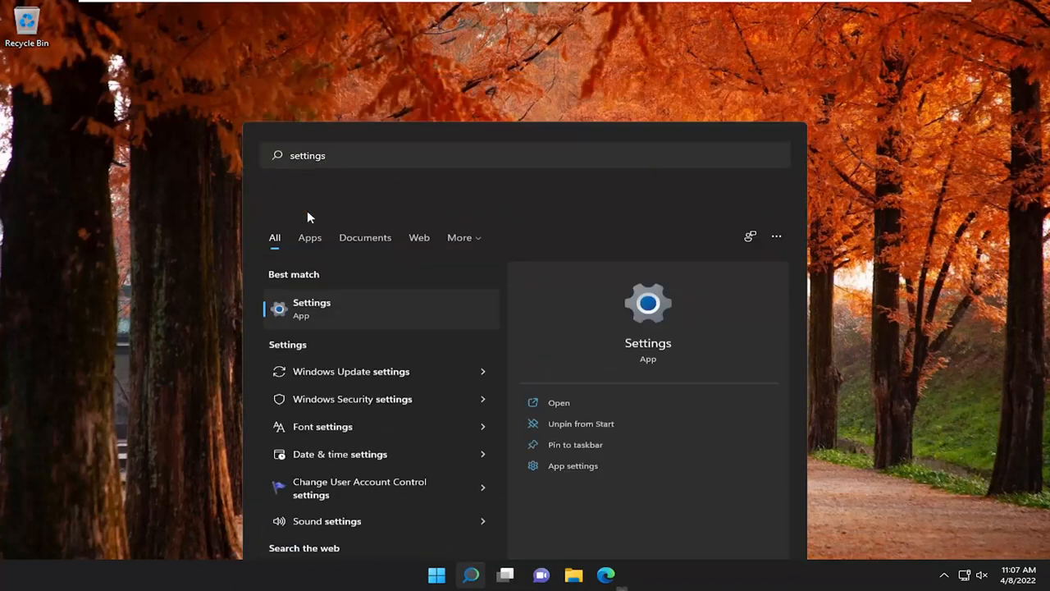
# Step: Reach Language & region and expand the English (United States) regional format details
pyautogui.click(311, 308)
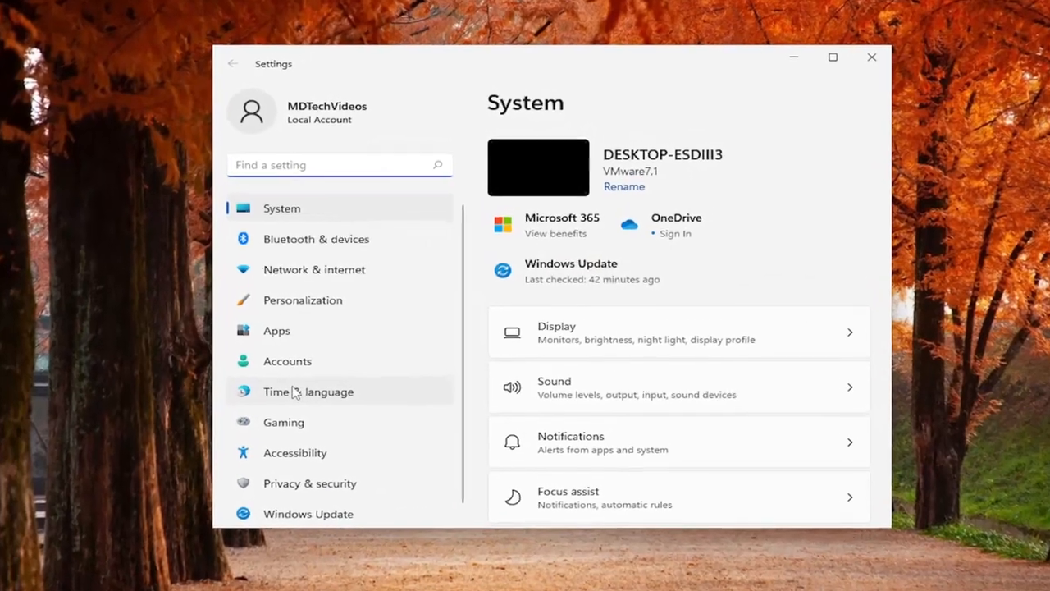
pyautogui.click(308, 390)
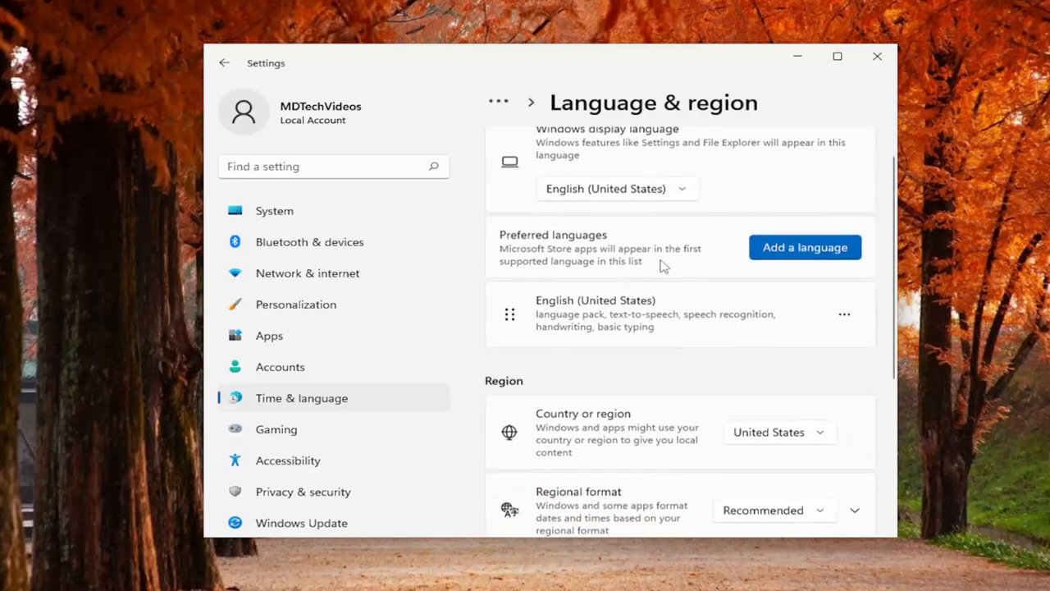
pyautogui.scroll(-3)
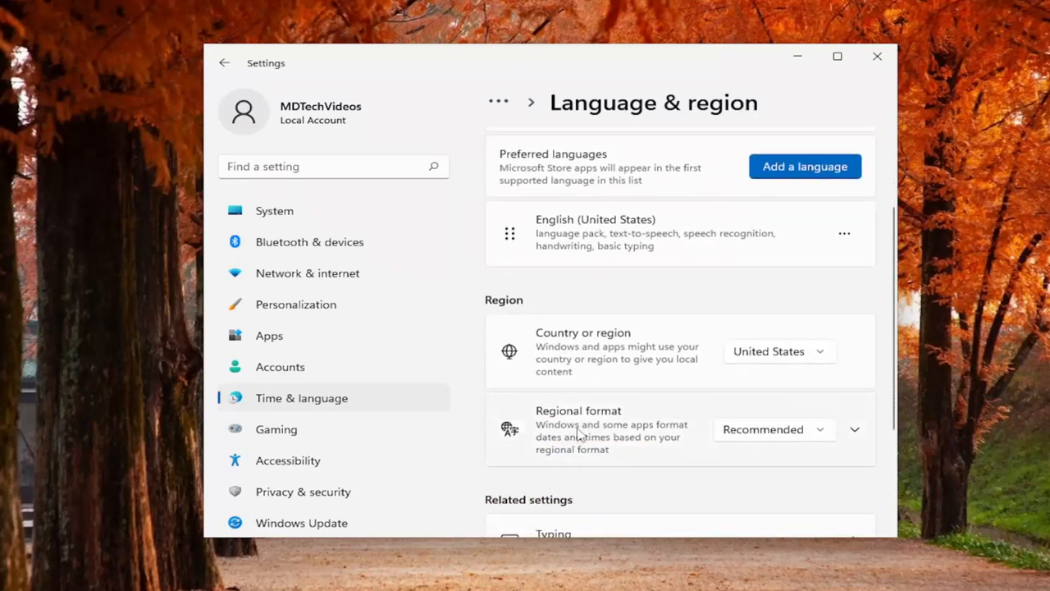
pyautogui.click(853, 430)
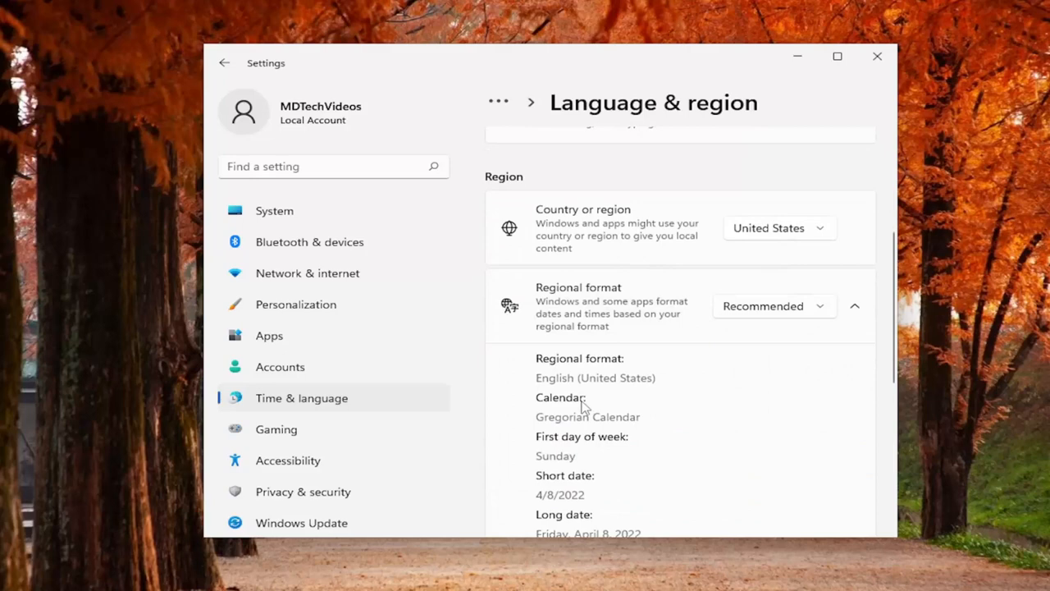
pyautogui.scroll(-3)
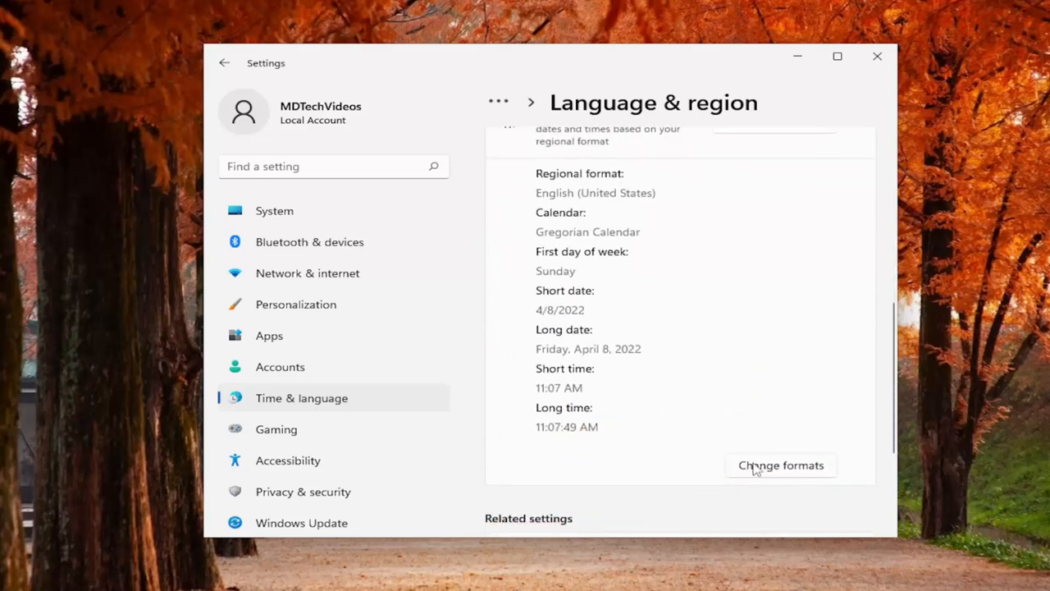
# Step: Review the regional format options, keeping short time 9:40 AM, then head to Control Panel
pyautogui.click(781, 466)
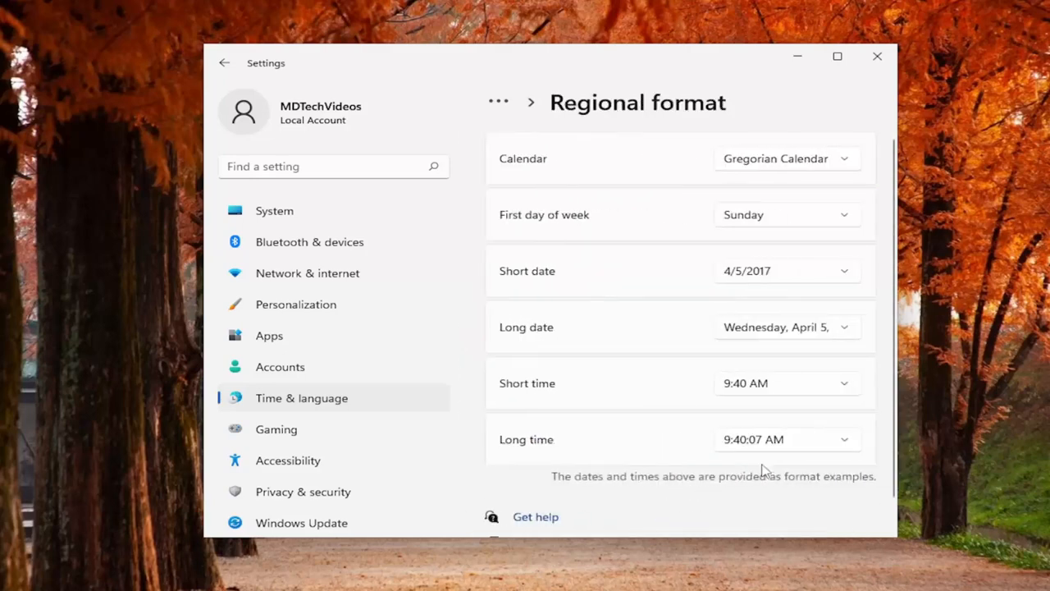
pyautogui.moveTo(791, 442)
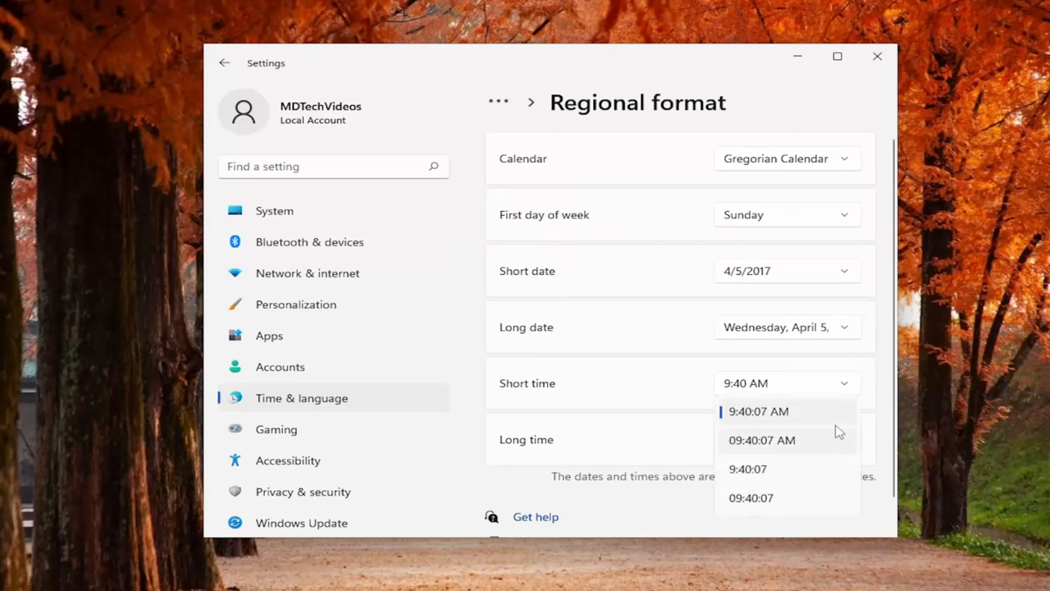
pyautogui.moveTo(746, 364)
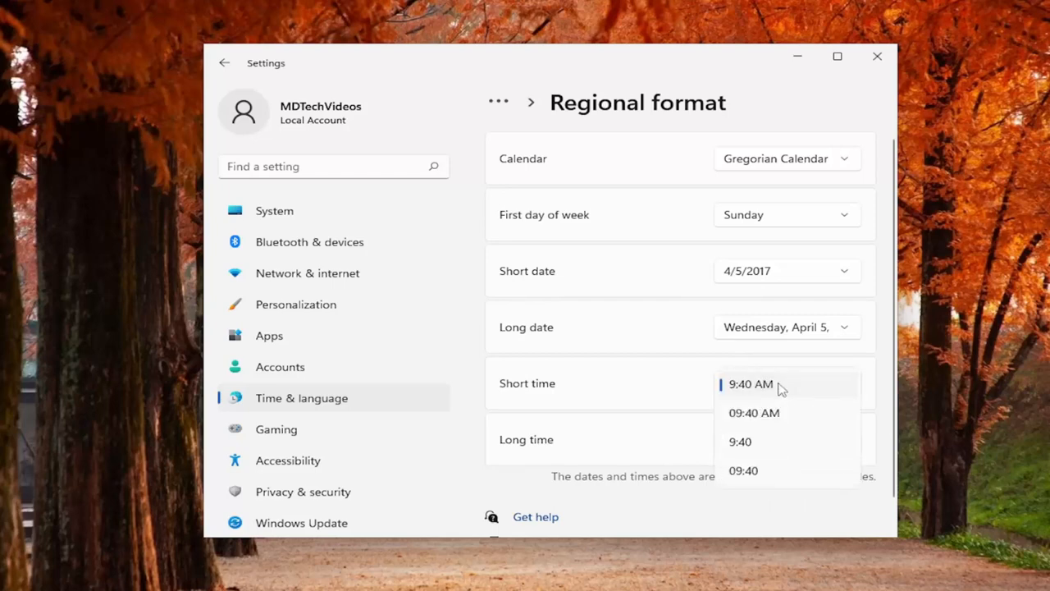
pyautogui.click(752, 384)
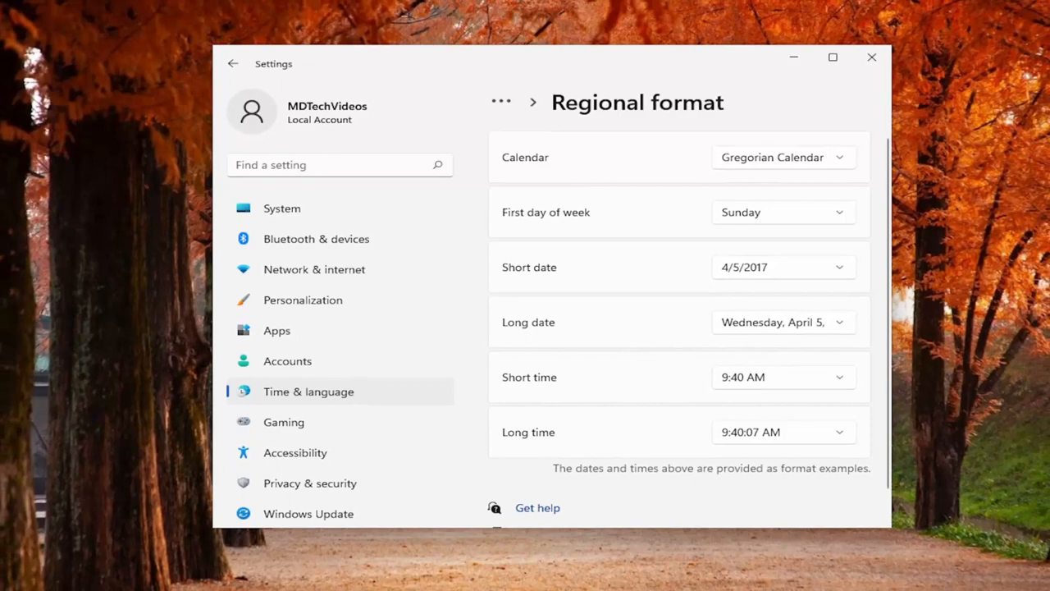
pyautogui.click(871, 57)
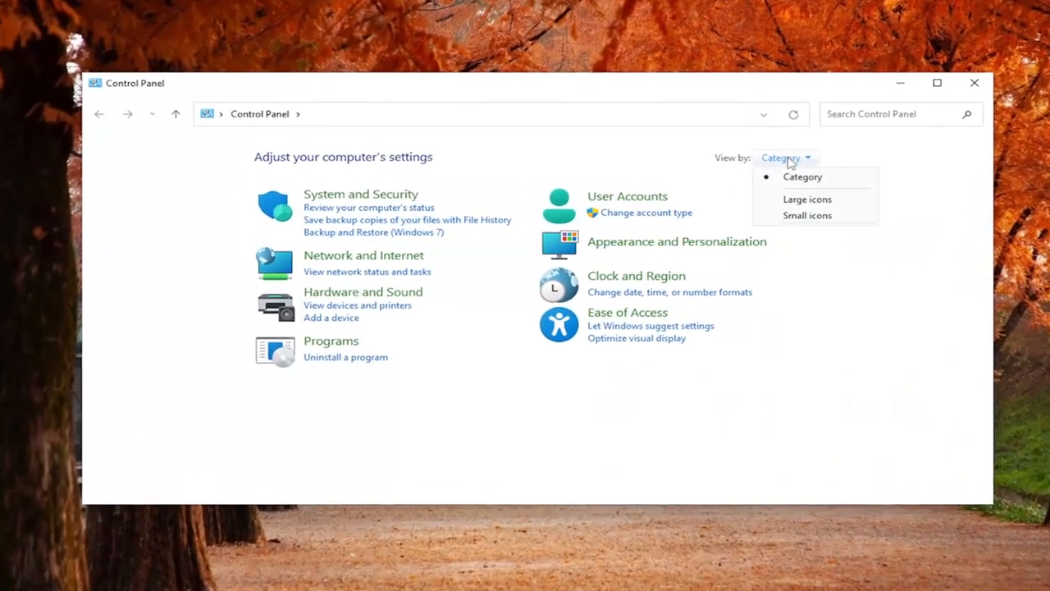
# Step: Show Control Panel items as large icons and bring up the Region dialog's Formats page
pyautogui.click(807, 199)
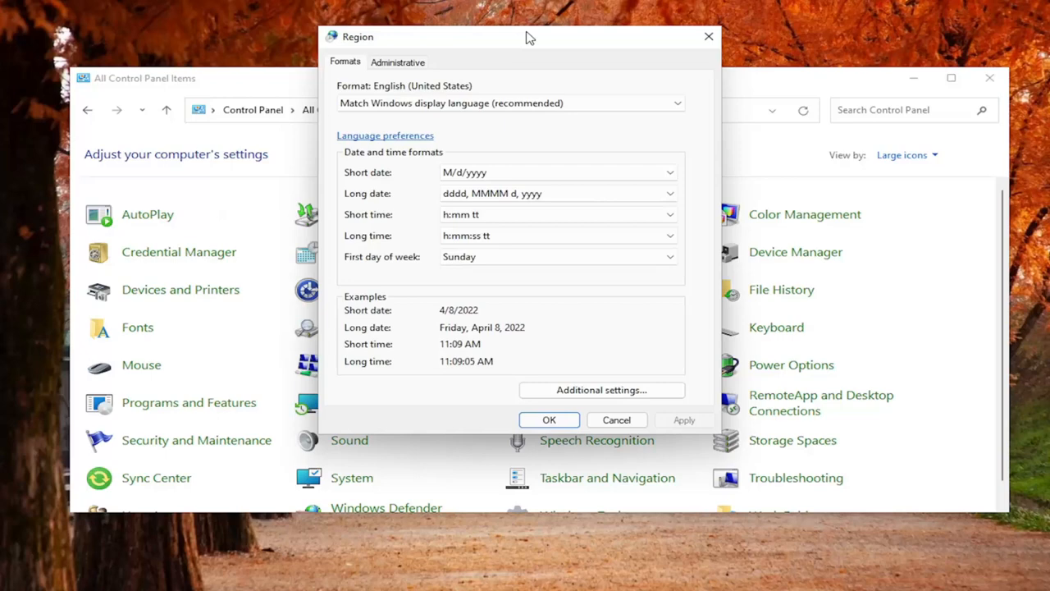
pyautogui.moveTo(526, 36); pyautogui.dragTo(542, 62)
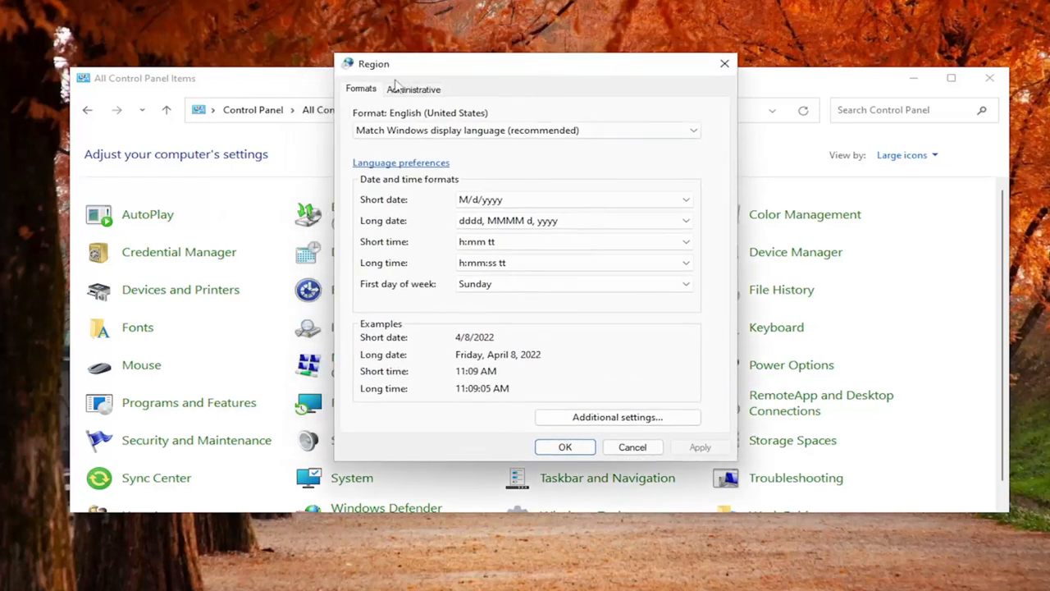
# Step: Copy current formats to the welcome screen and system accounts, then close everything
pyautogui.click(413, 89)
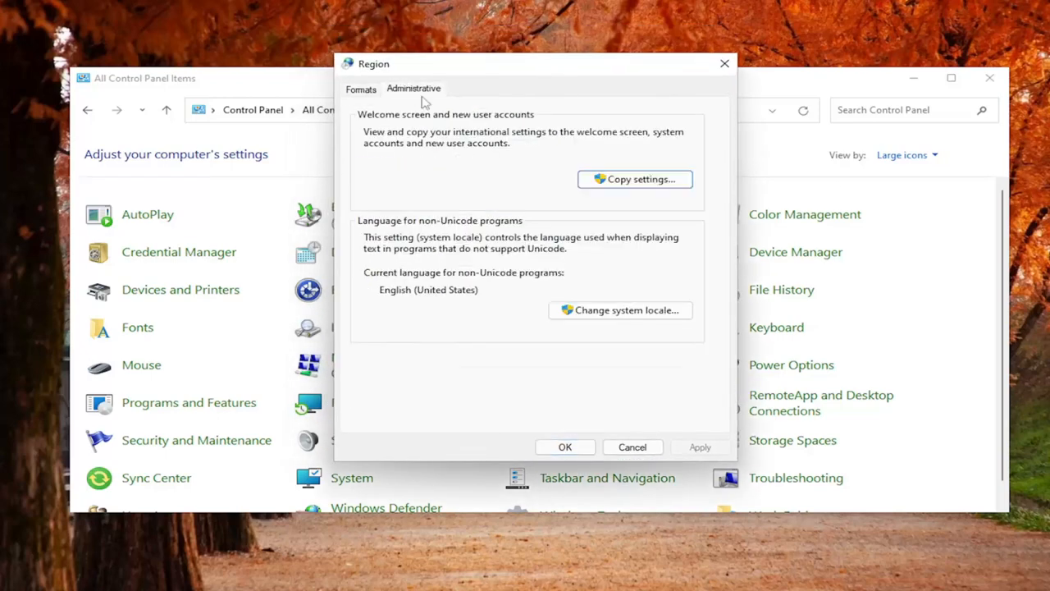
pyautogui.click(636, 178)
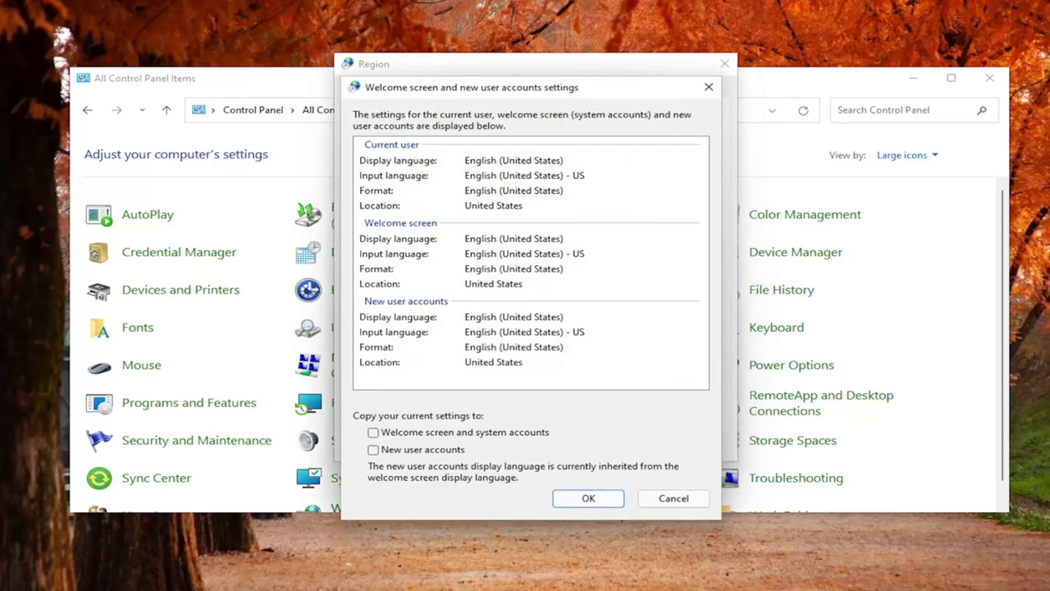
pyautogui.moveTo(345, 453)
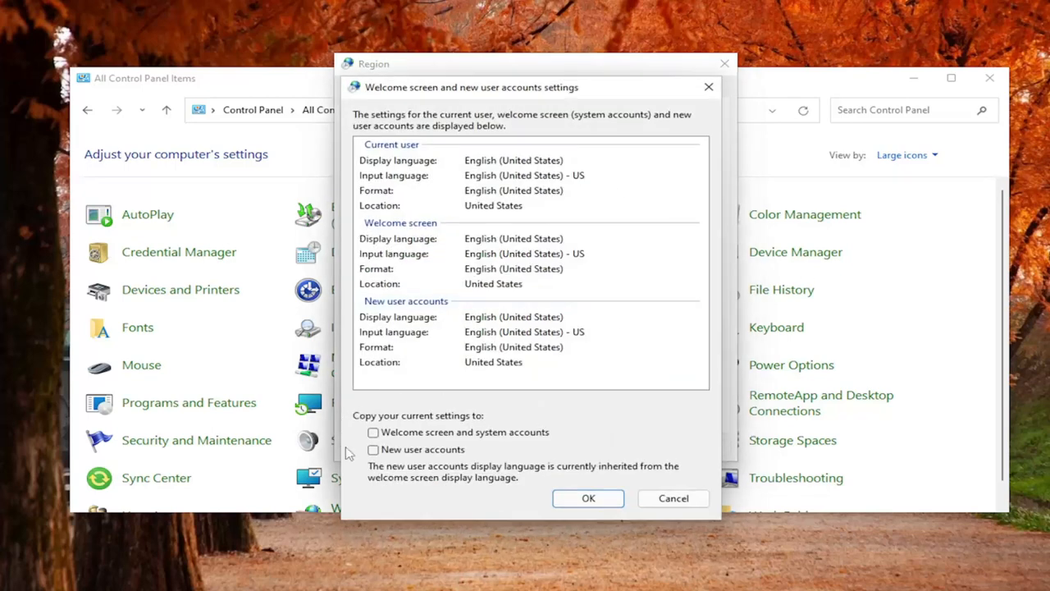
pyautogui.click(374, 433)
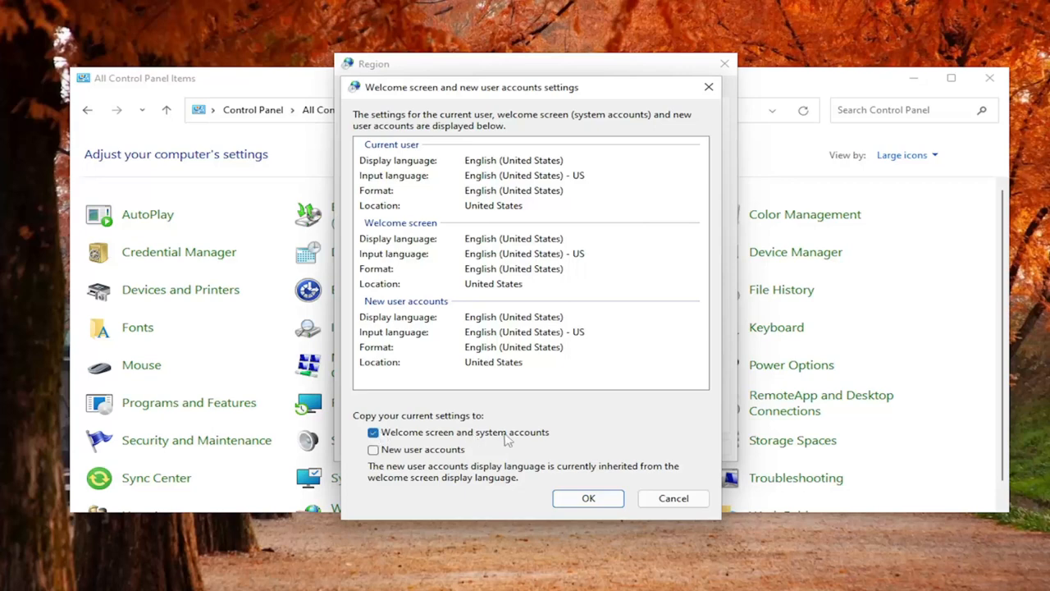
pyautogui.click(673, 499)
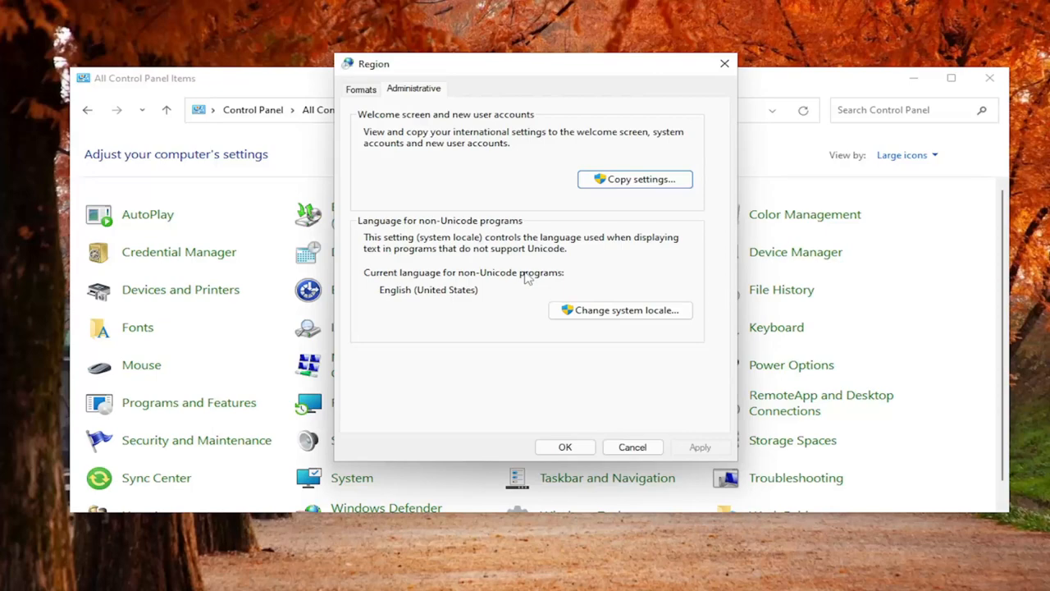
pyautogui.moveTo(425, 455)
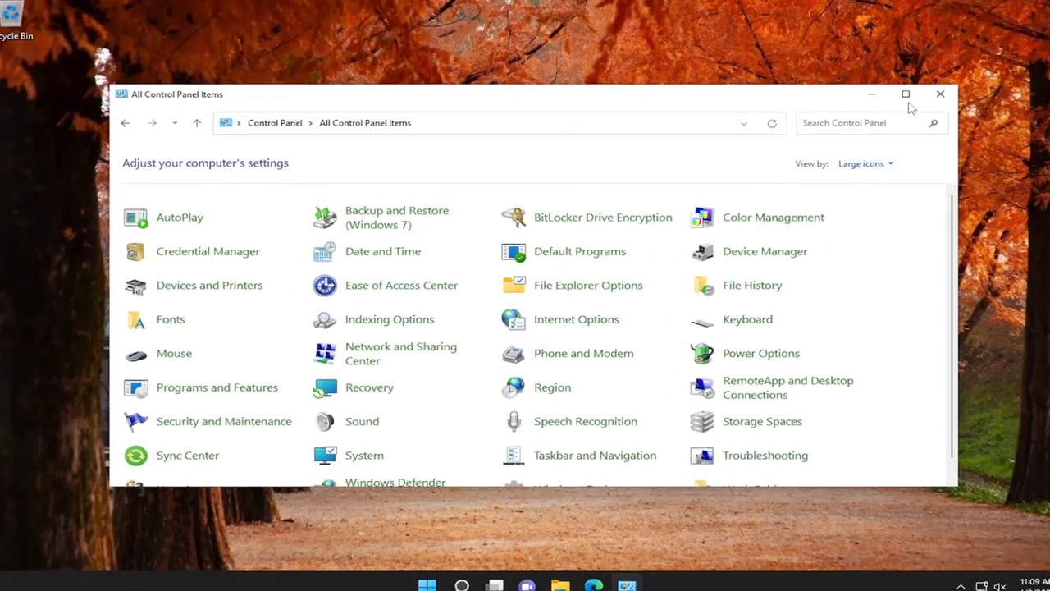
pyautogui.click(941, 93)
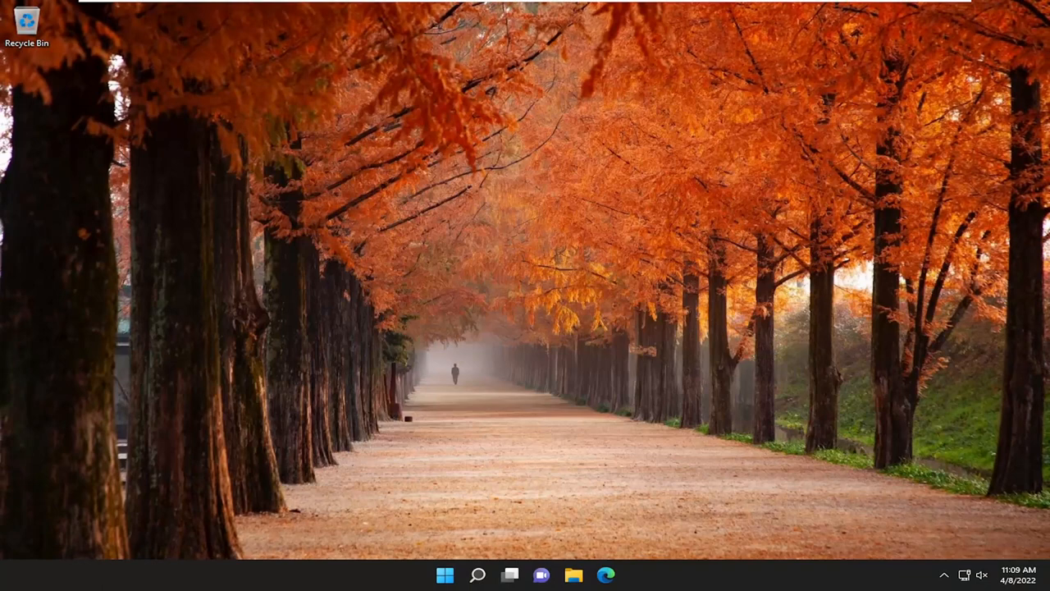